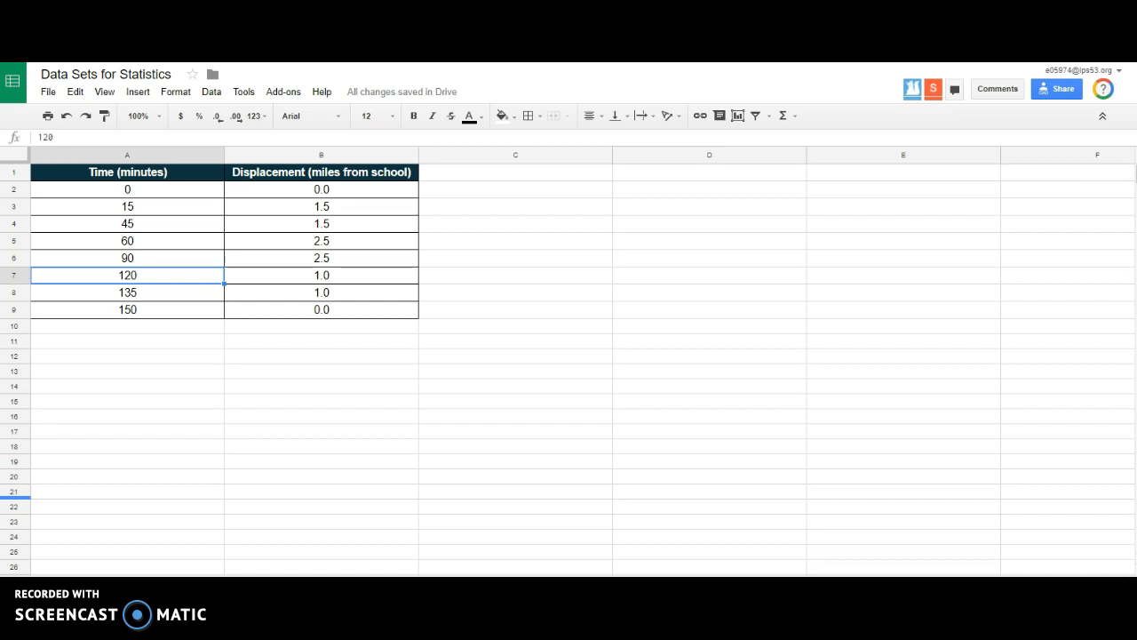
pyautogui.moveTo(204, 98)
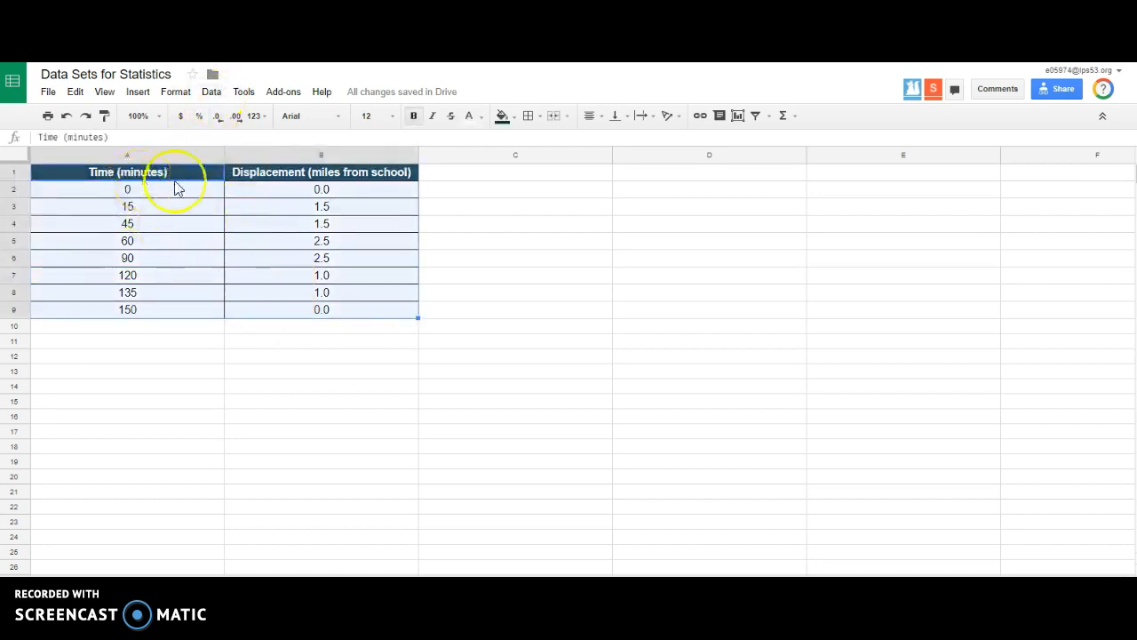
# Bring up the Insert menu with the time and displacement range A1:B9 selected
pyautogui.click(139, 92)
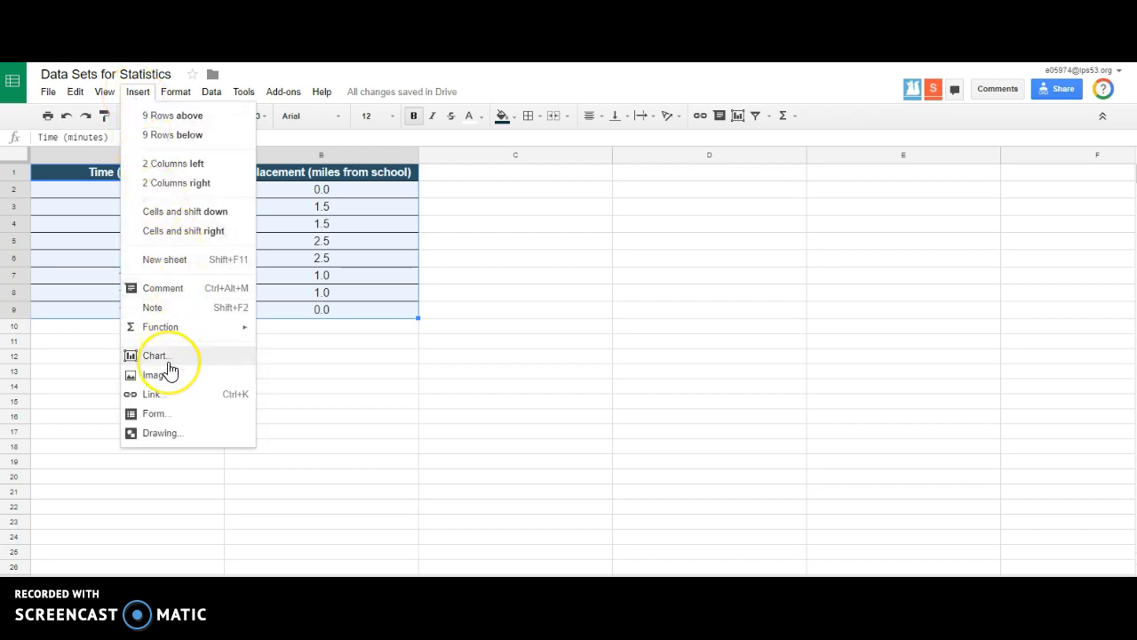
# Insert a line chart of displacement vs. time and enlarge it by its corner handle
pyautogui.click(156, 356)
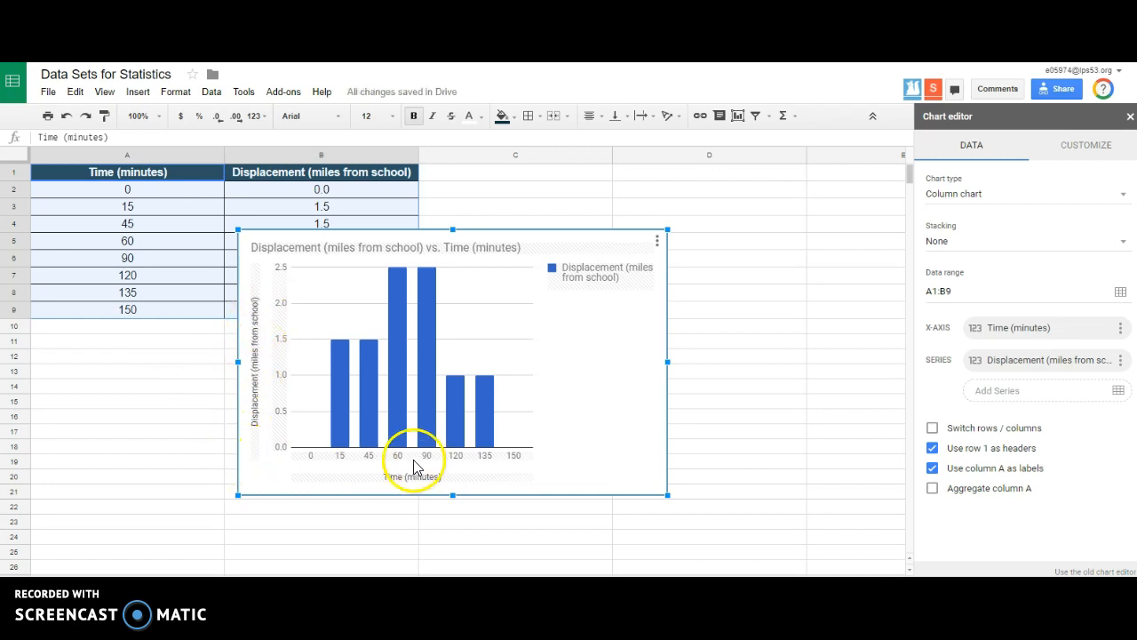
pyautogui.moveTo(320, 485)
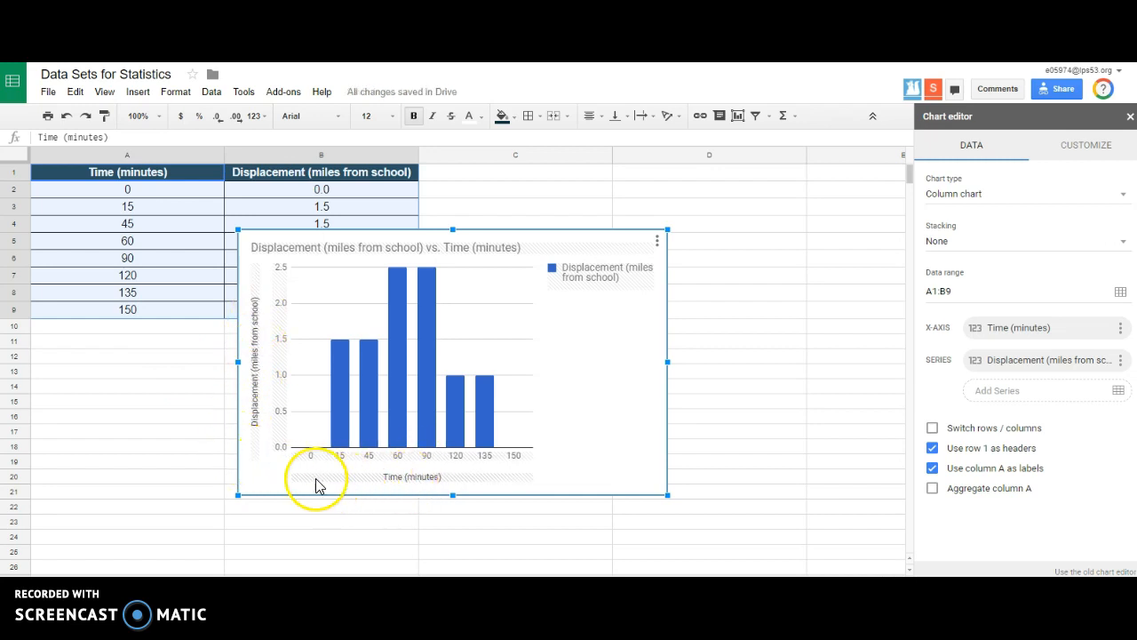
pyautogui.moveTo(344, 312)
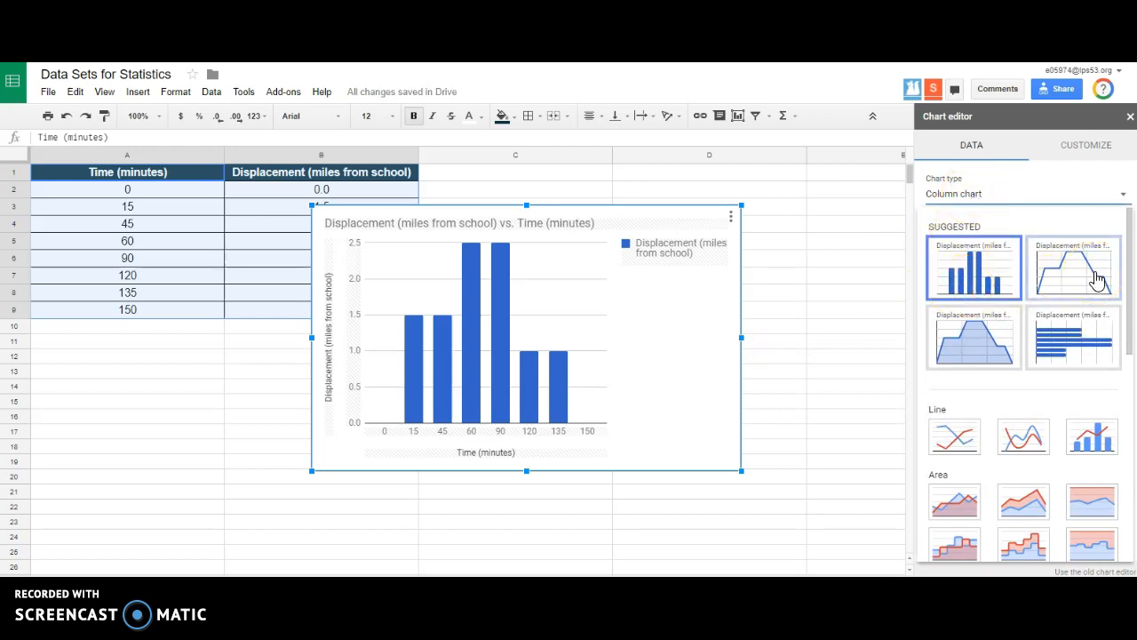
pyautogui.click(1073, 267)
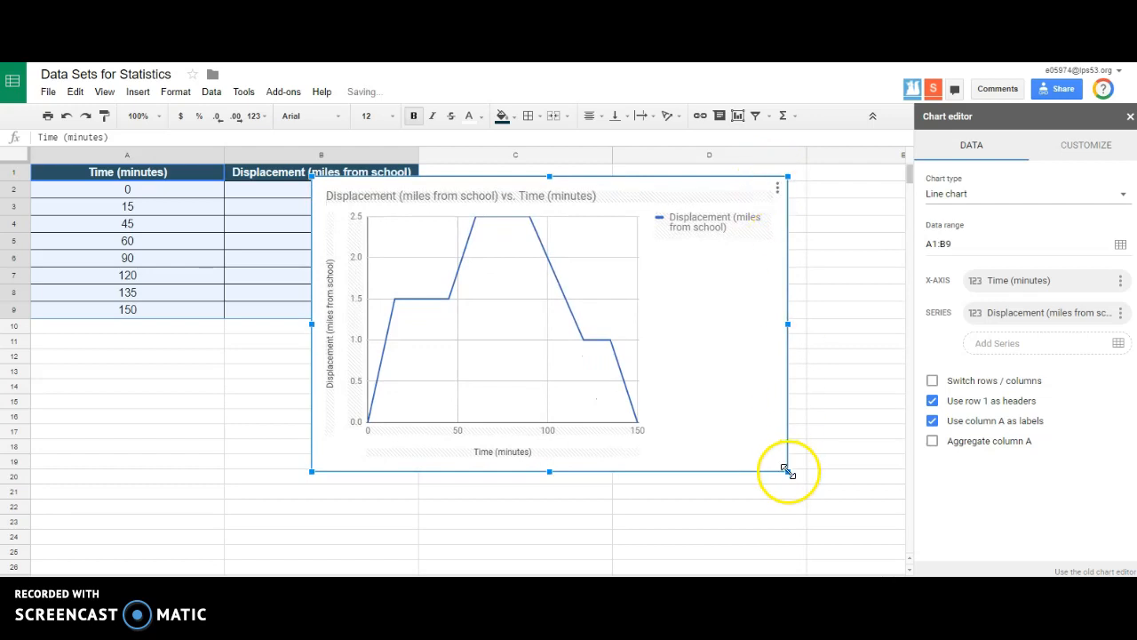
pyautogui.moveTo(789, 471); pyautogui.dragTo(885, 529)
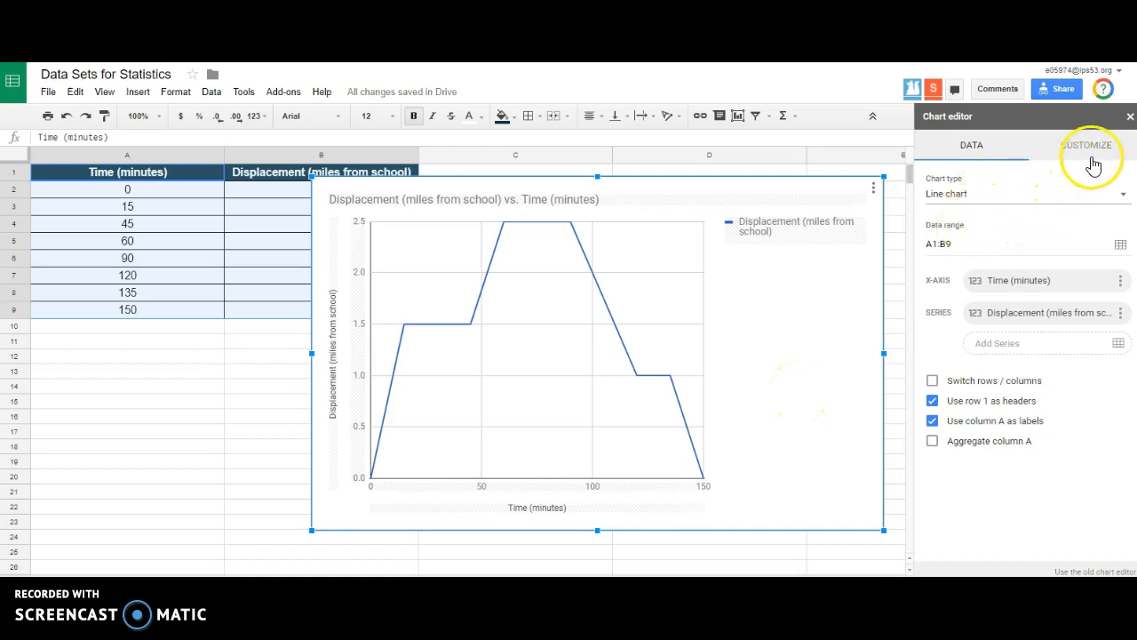
# Set the chart legend position to None in the Customize settings
pyautogui.click(1086, 145)
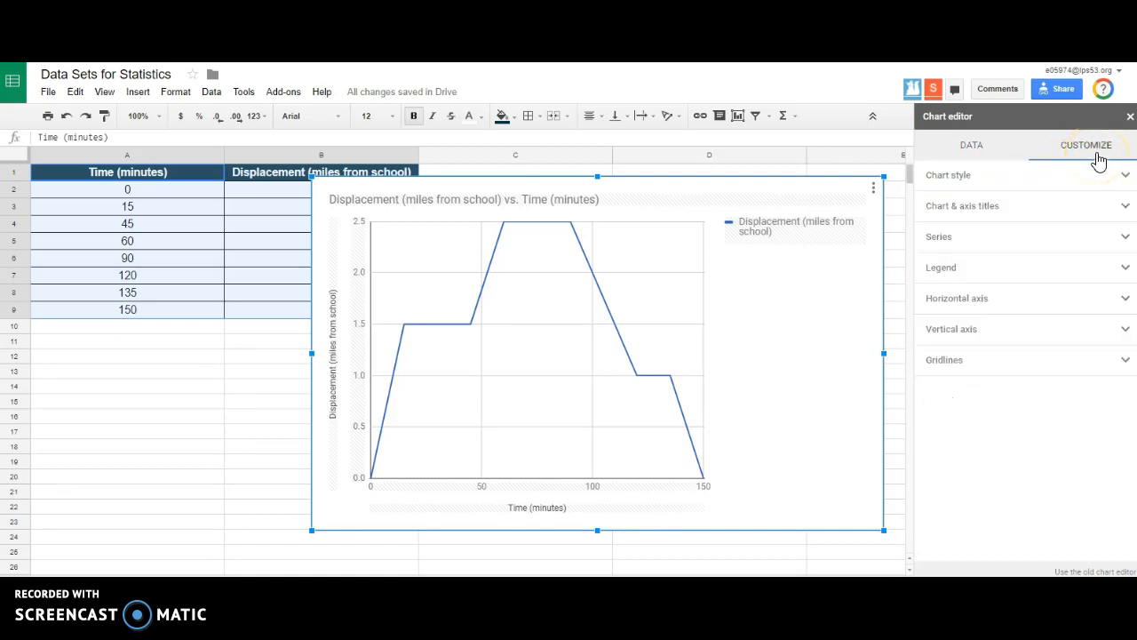
pyautogui.click(941, 267)
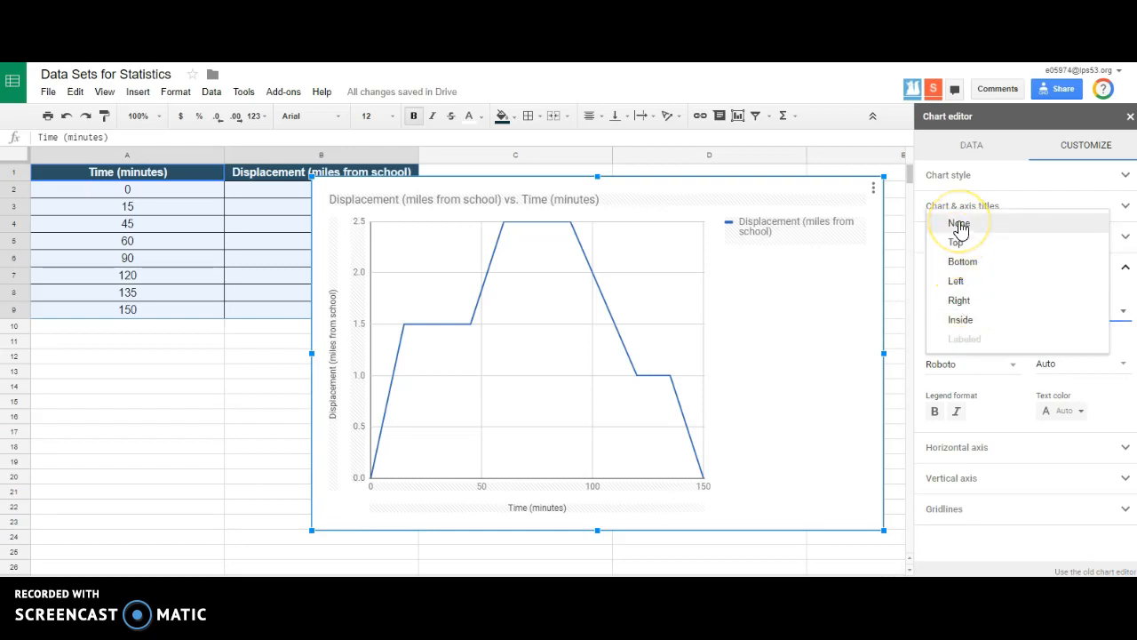
pyautogui.click(959, 224)
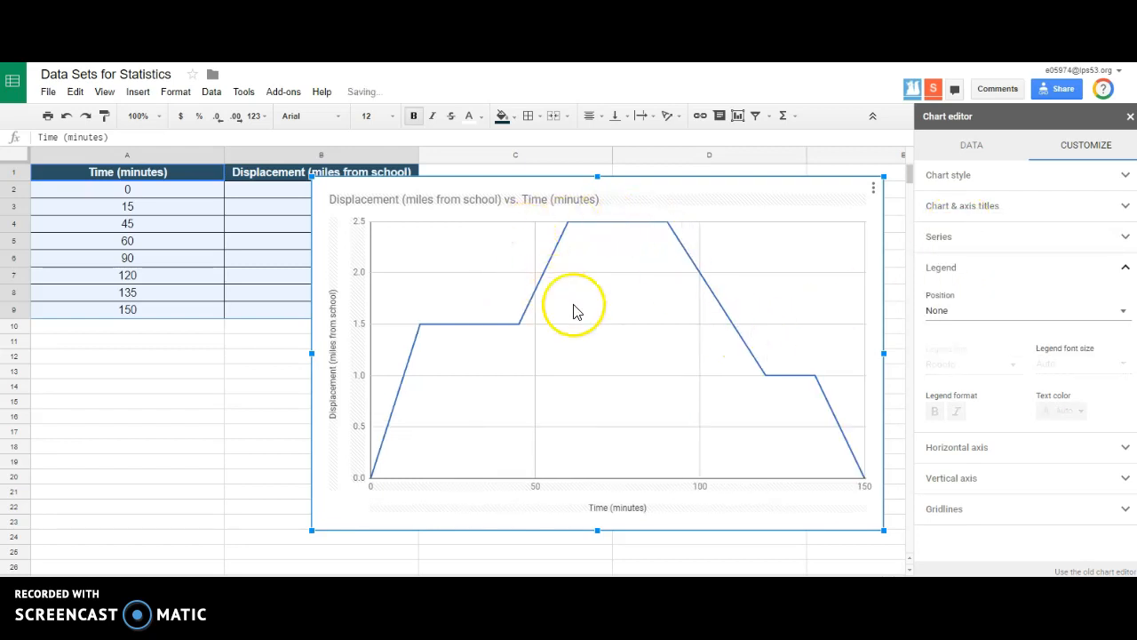
pyautogui.moveTo(967, 455)
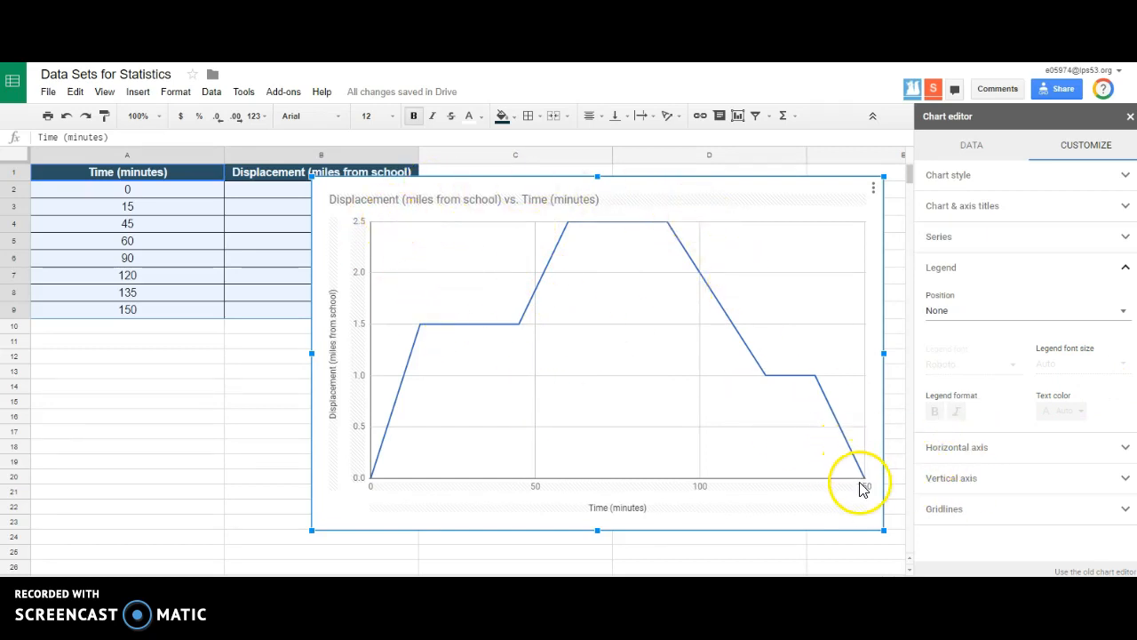
# Set the horizontal time axis maximum to 180 and the vertical displacement axis maximum to 3
pyautogui.click(956, 299)
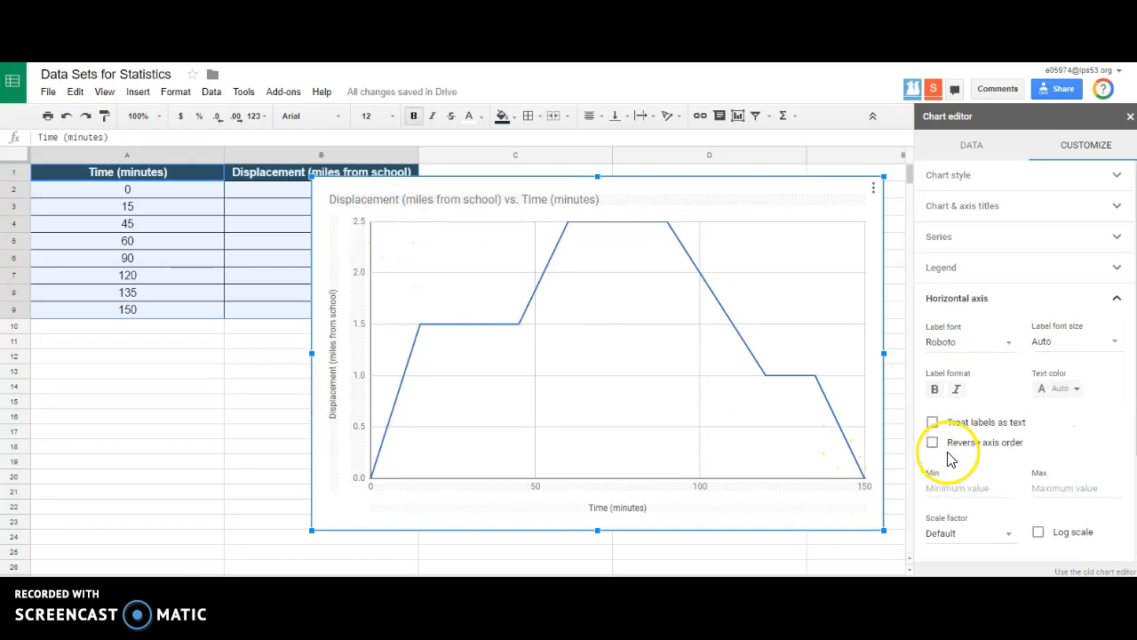
pyautogui.scroll(-3)
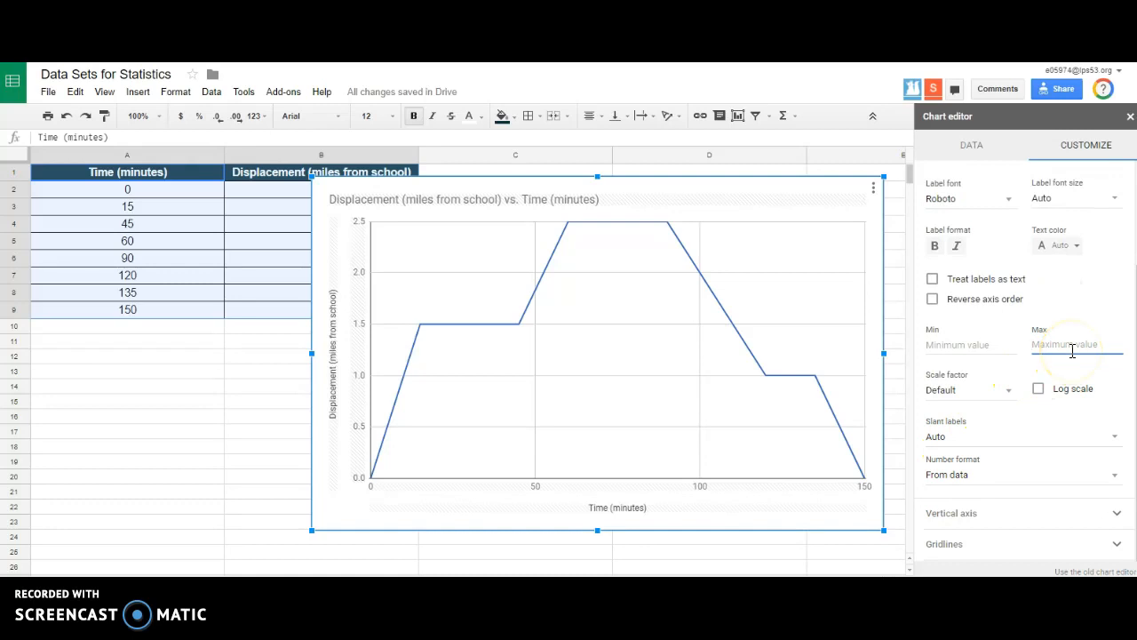
pyautogui.write('180')
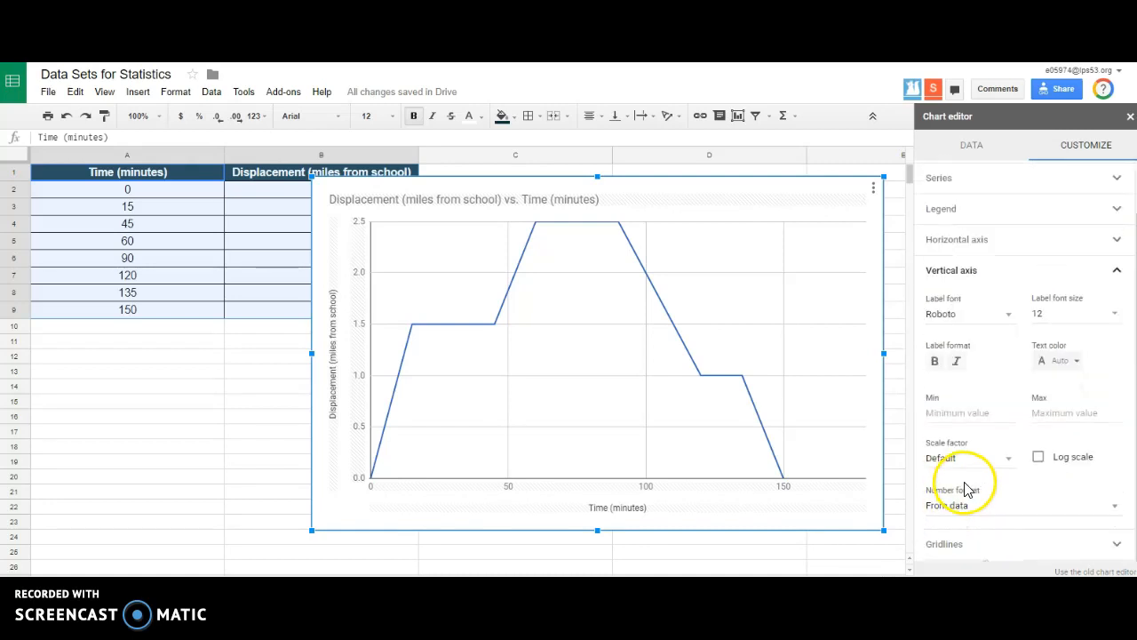
pyautogui.write('3')
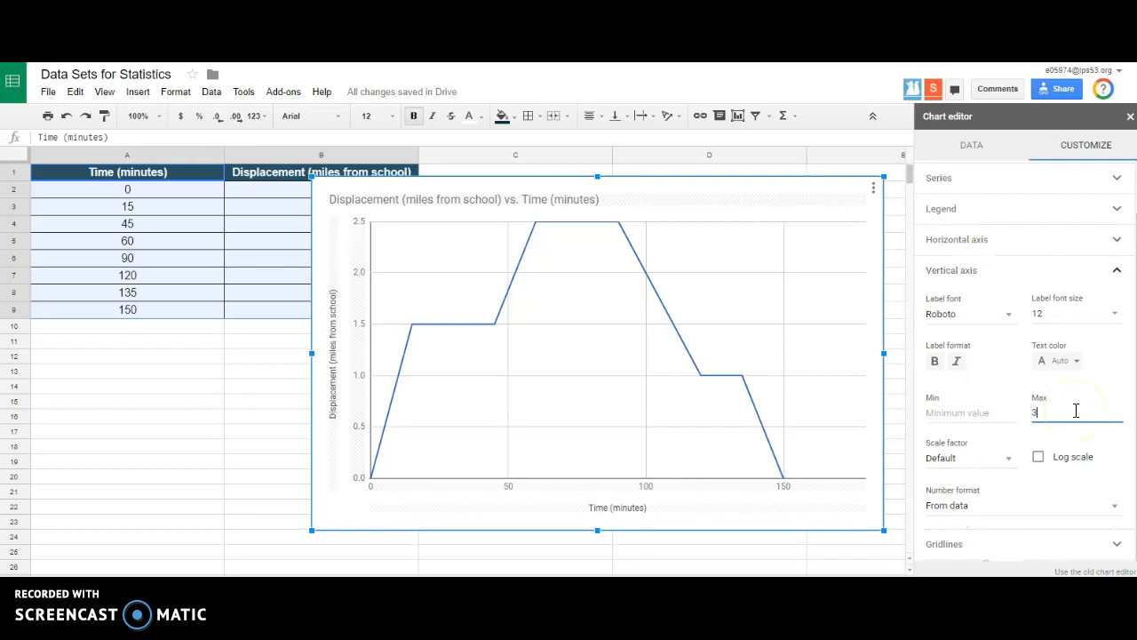
pyautogui.write('3')
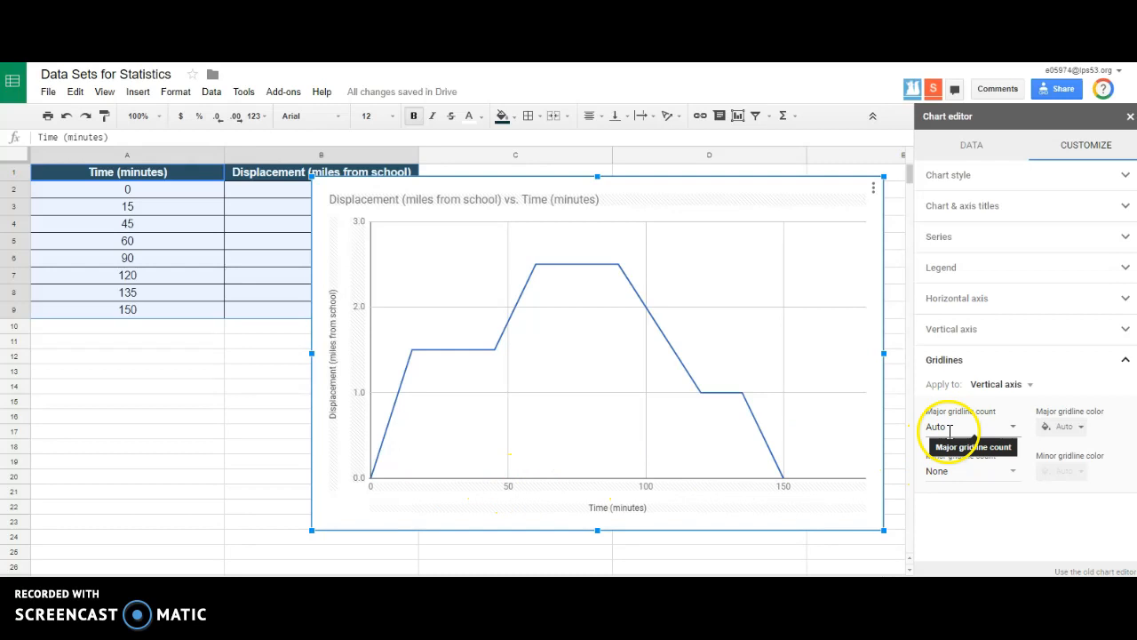
# Try ten then six major gridlines on the vertical axis with minor gridlines off
pyautogui.click(970, 426)
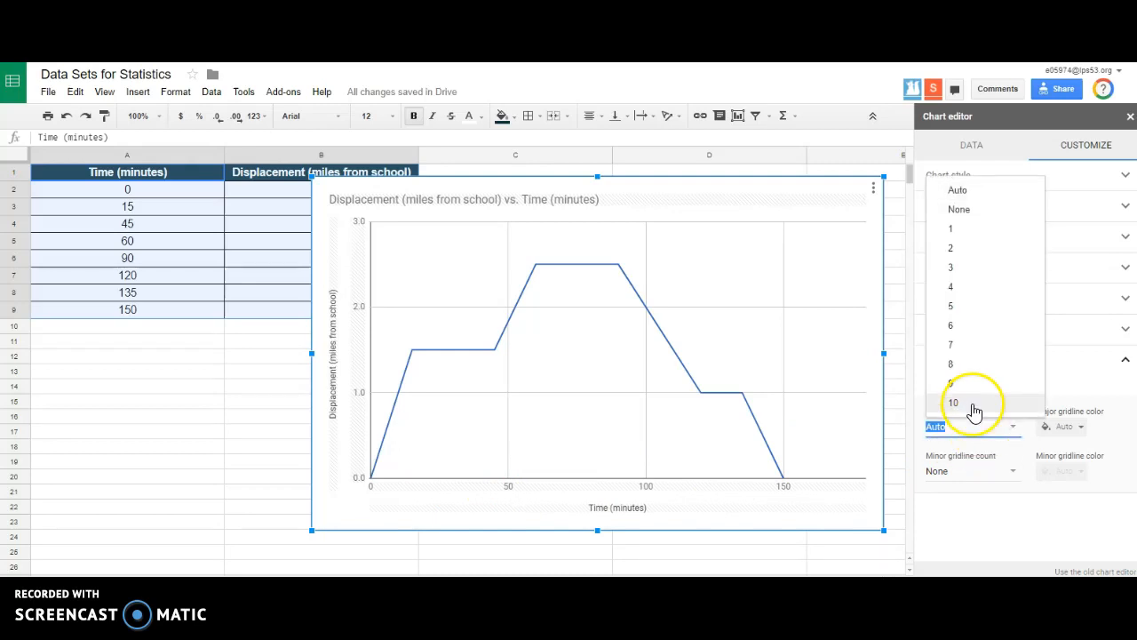
pyautogui.click(953, 402)
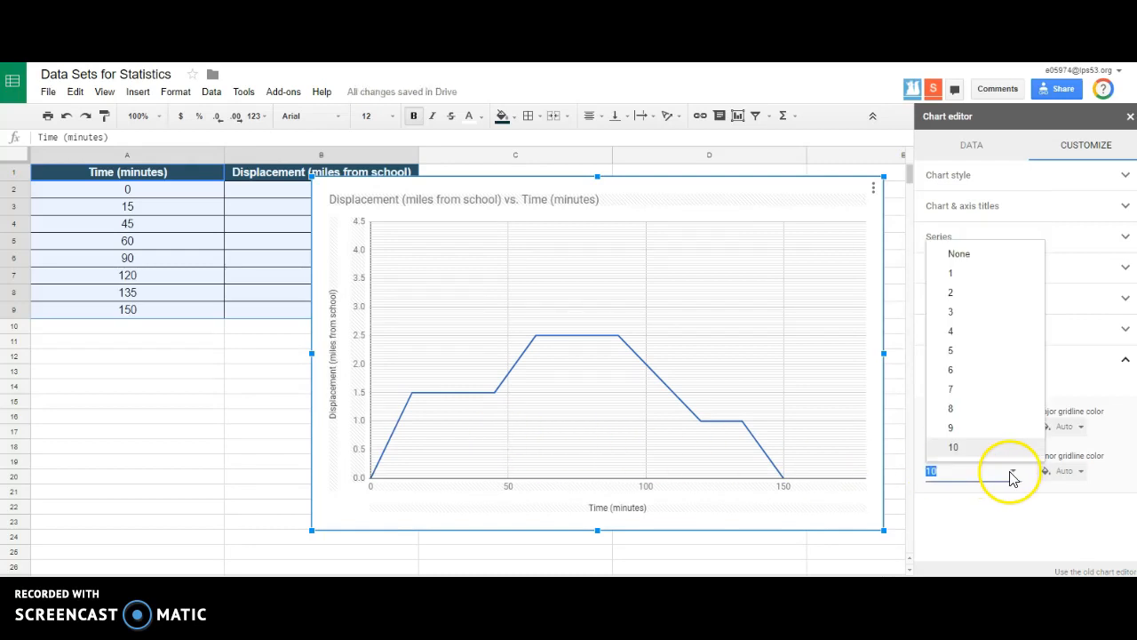
pyautogui.click(952, 448)
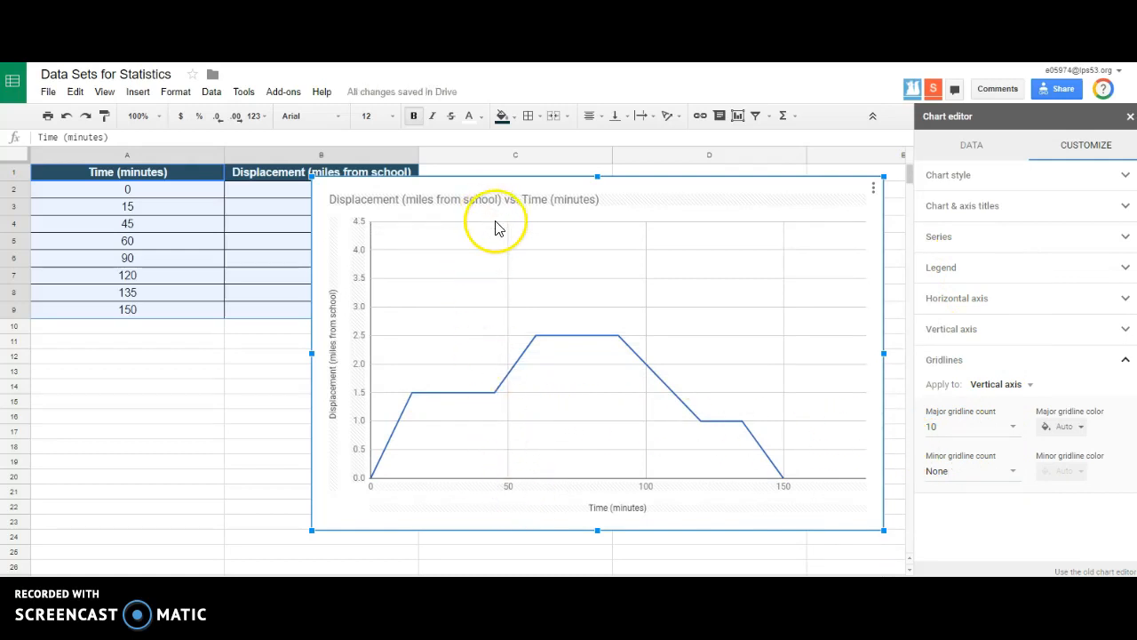
pyautogui.moveTo(821, 423)
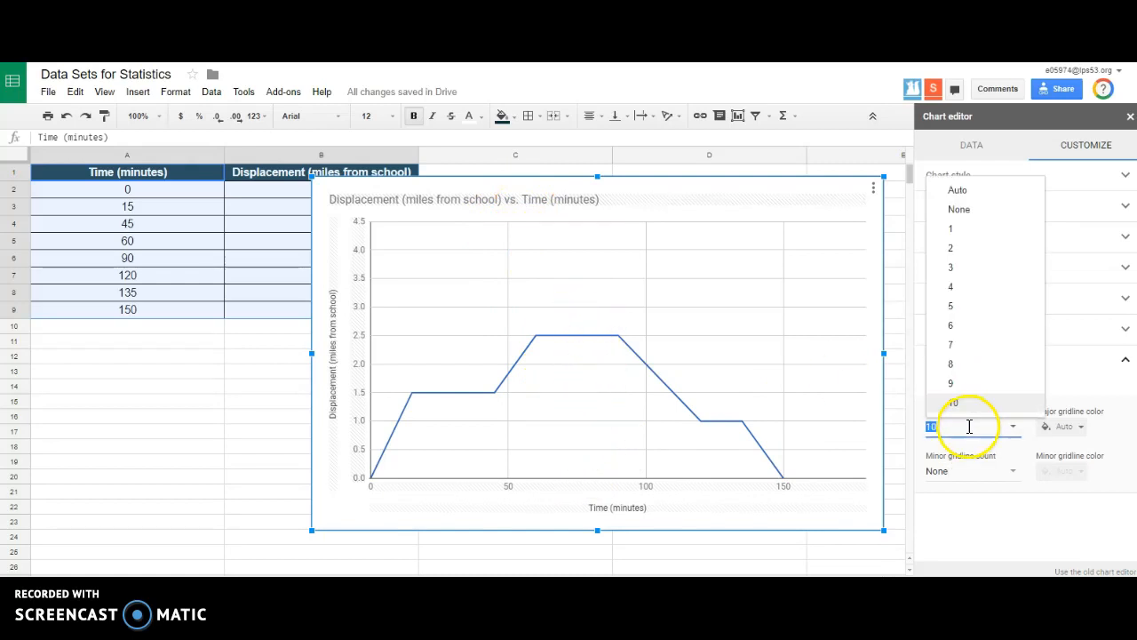
pyautogui.click(949, 325)
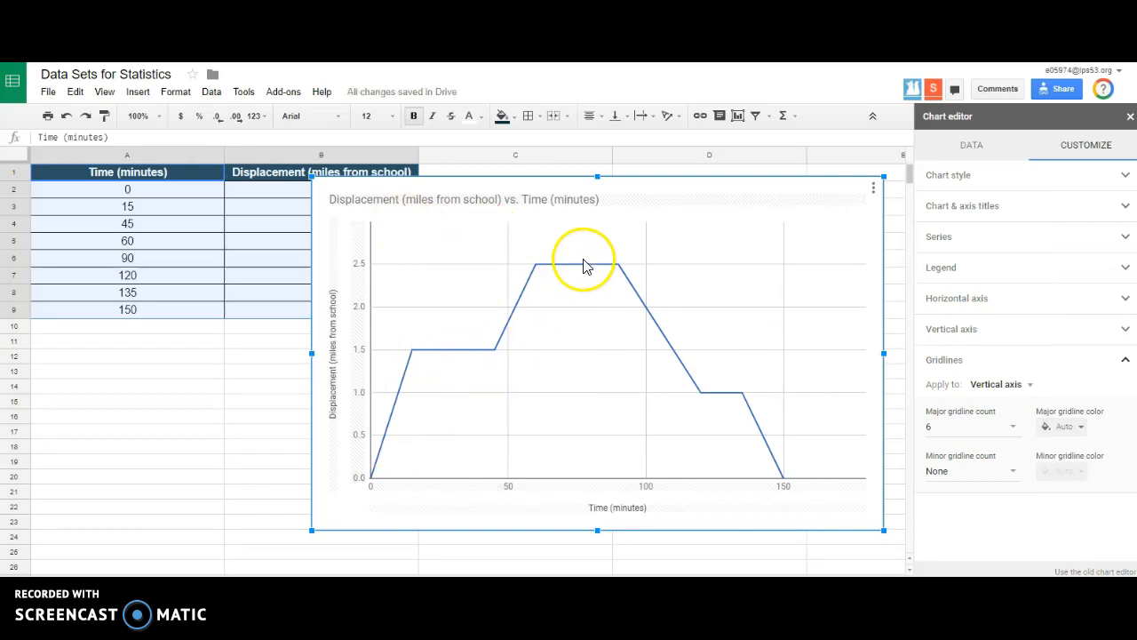
pyautogui.moveTo(750, 432)
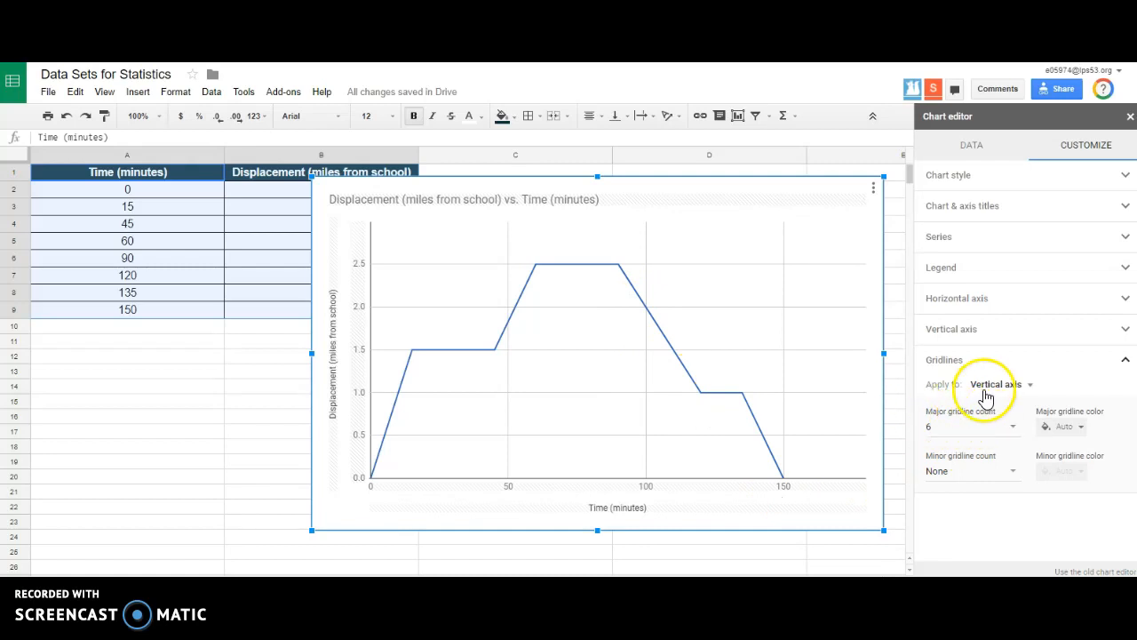
# Apply ten major gridlines to the horizontal time axis
pyautogui.click(1002, 384)
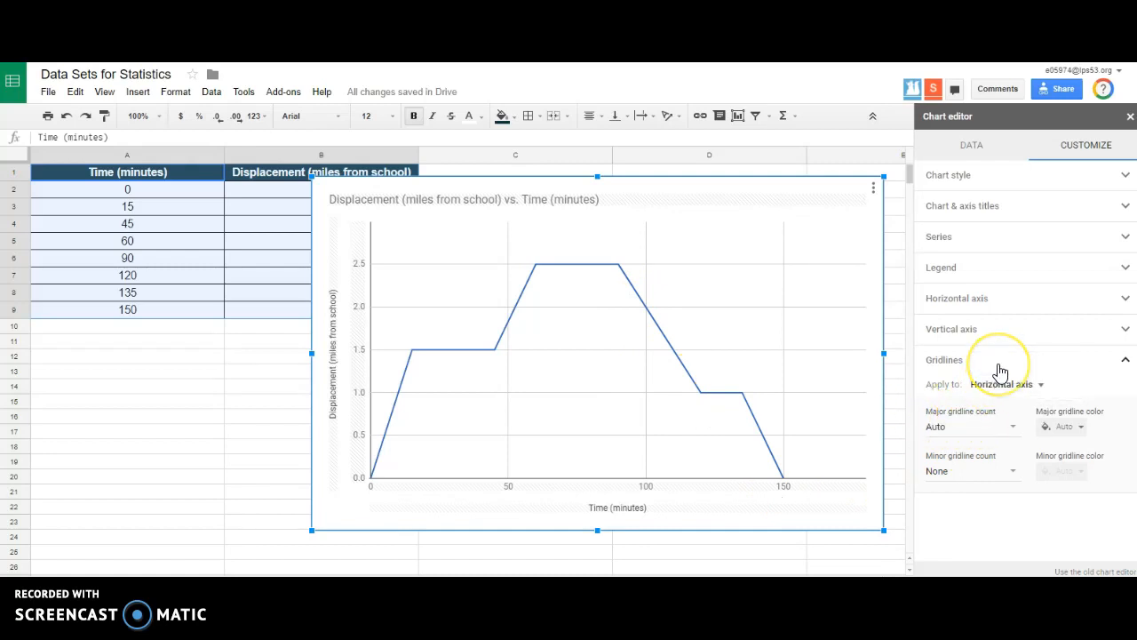
pyautogui.moveTo(948, 447)
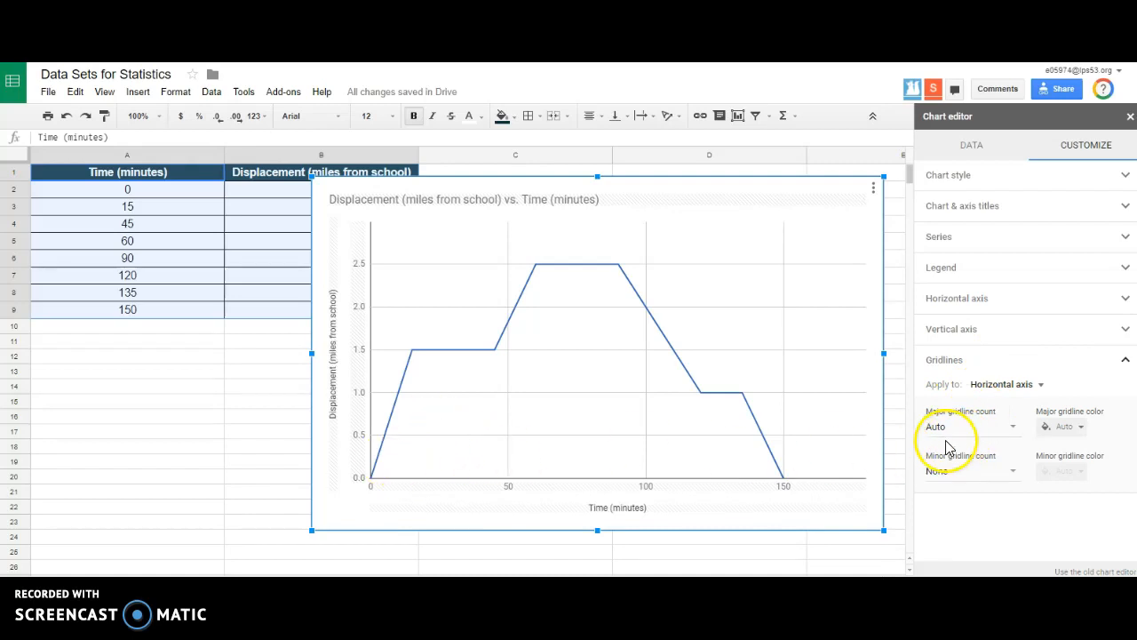
pyautogui.click(970, 426)
pyautogui.write('10')
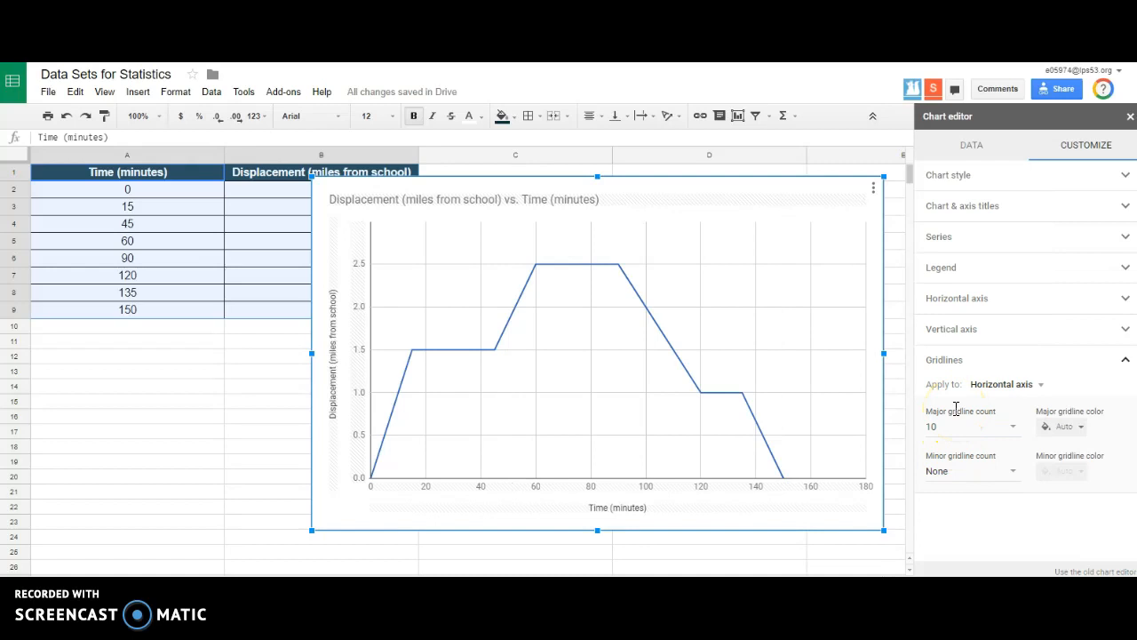
pyautogui.moveTo(856, 448)
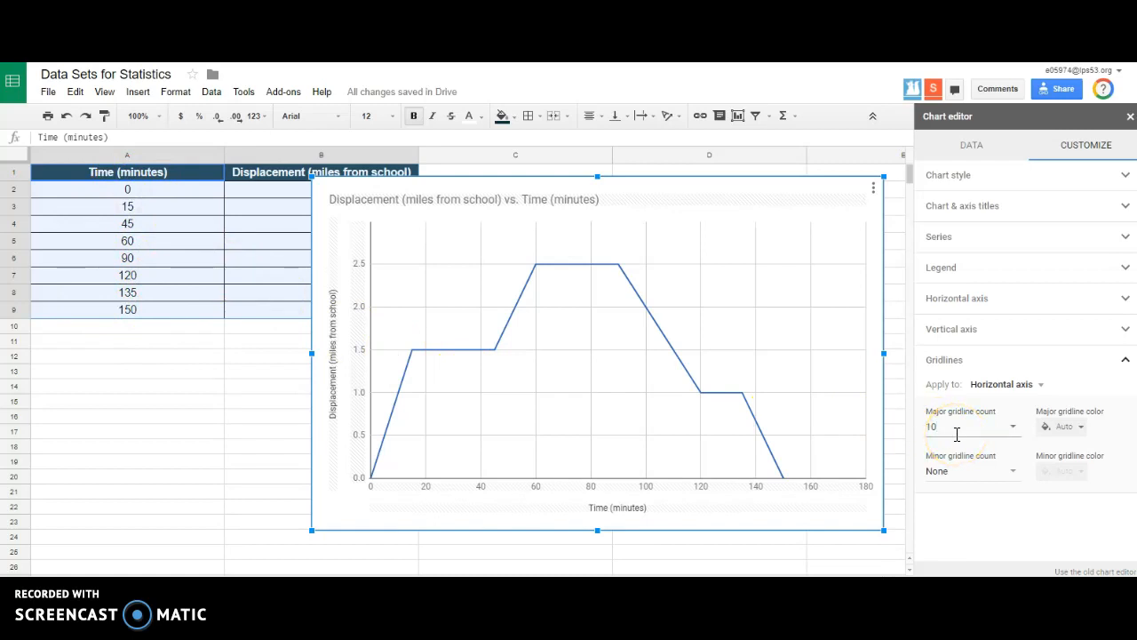
pyautogui.moveTo(505, 497)
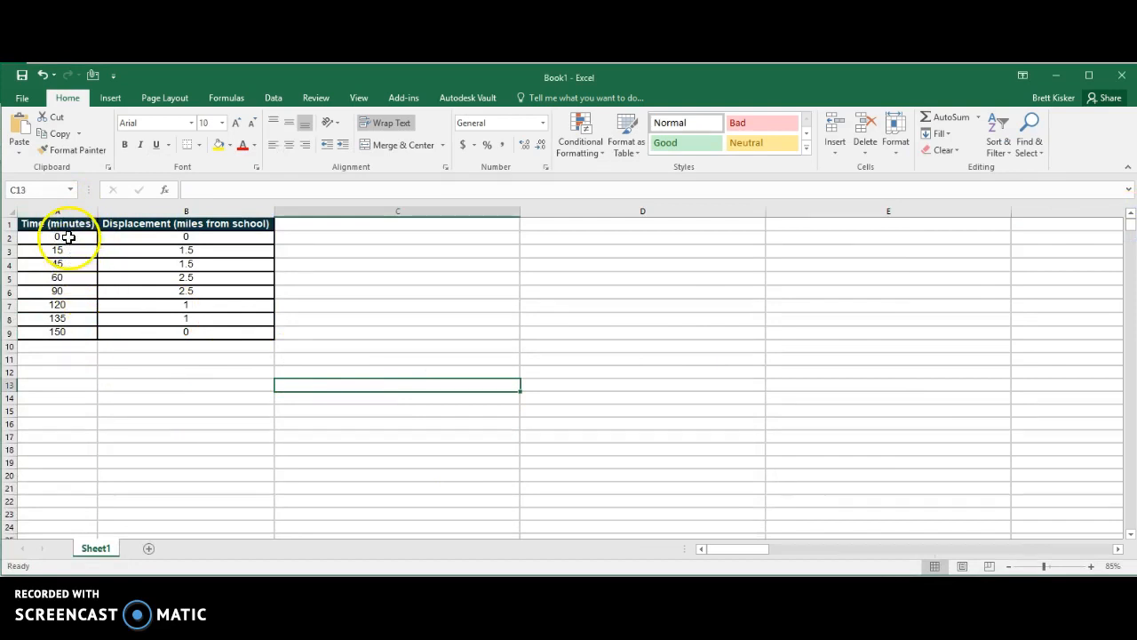
# Chart A1:B9 in Excel as a Scatter with Straight Lines and Markers
pyautogui.moveTo(57, 224); pyautogui.dragTo(185, 332)
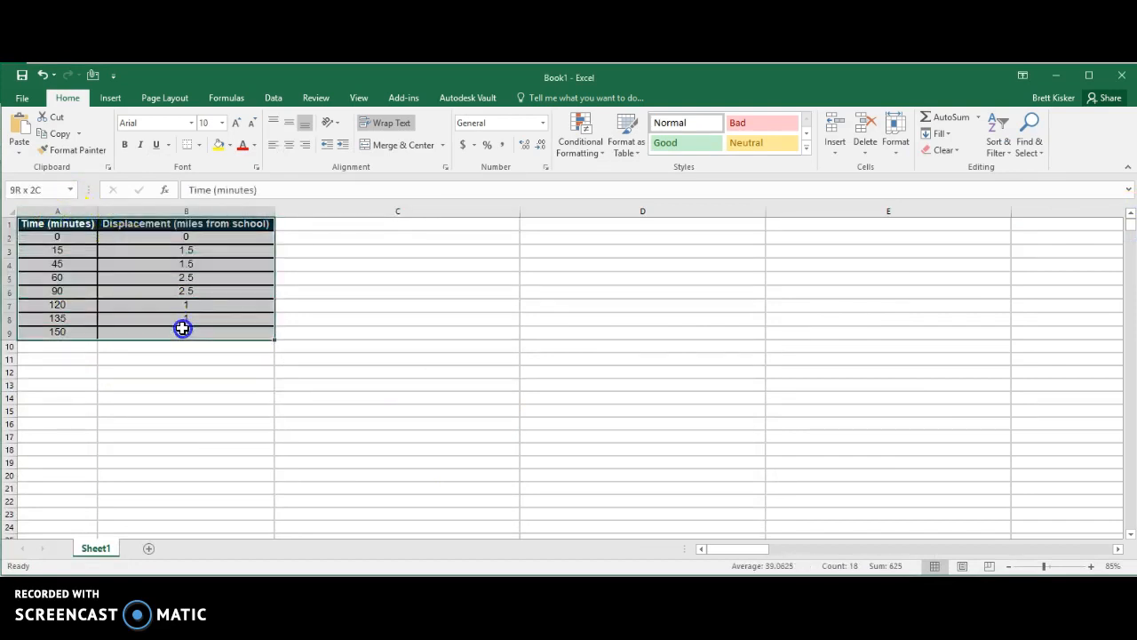
pyautogui.click(110, 98)
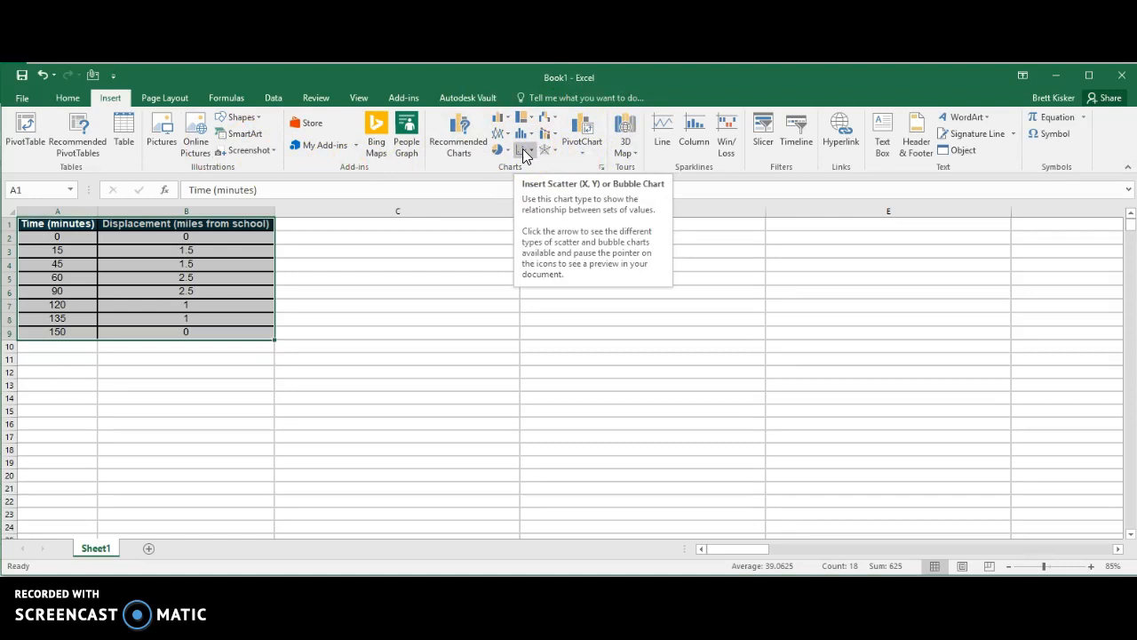
pyautogui.click(526, 149)
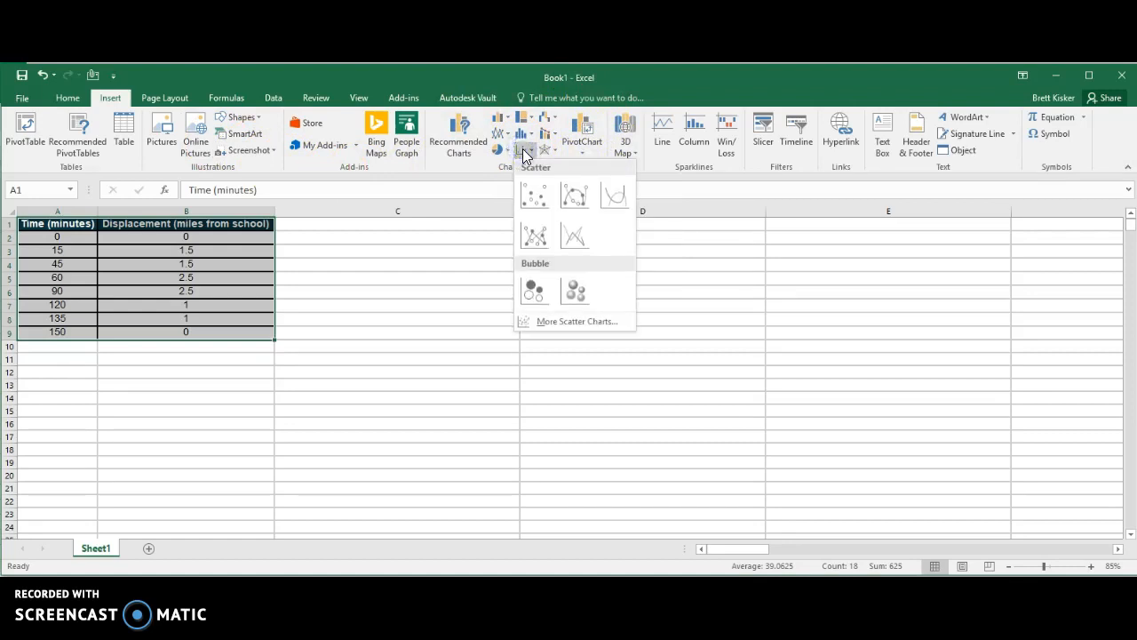
pyautogui.click(533, 194)
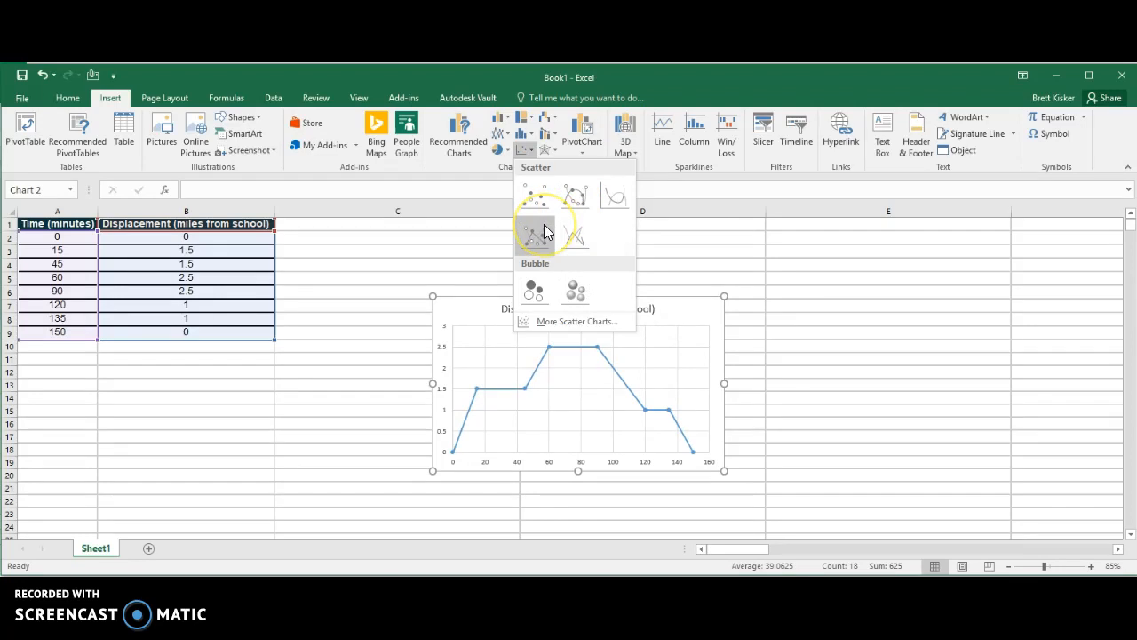
pyautogui.moveTo(533, 233)
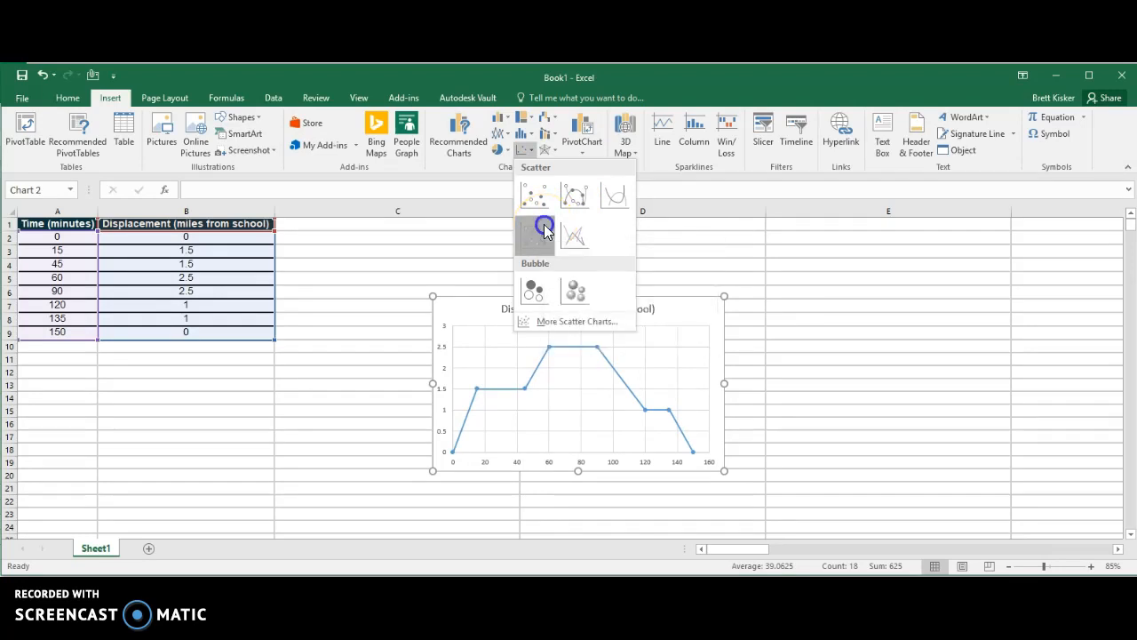
pyautogui.click(535, 227)
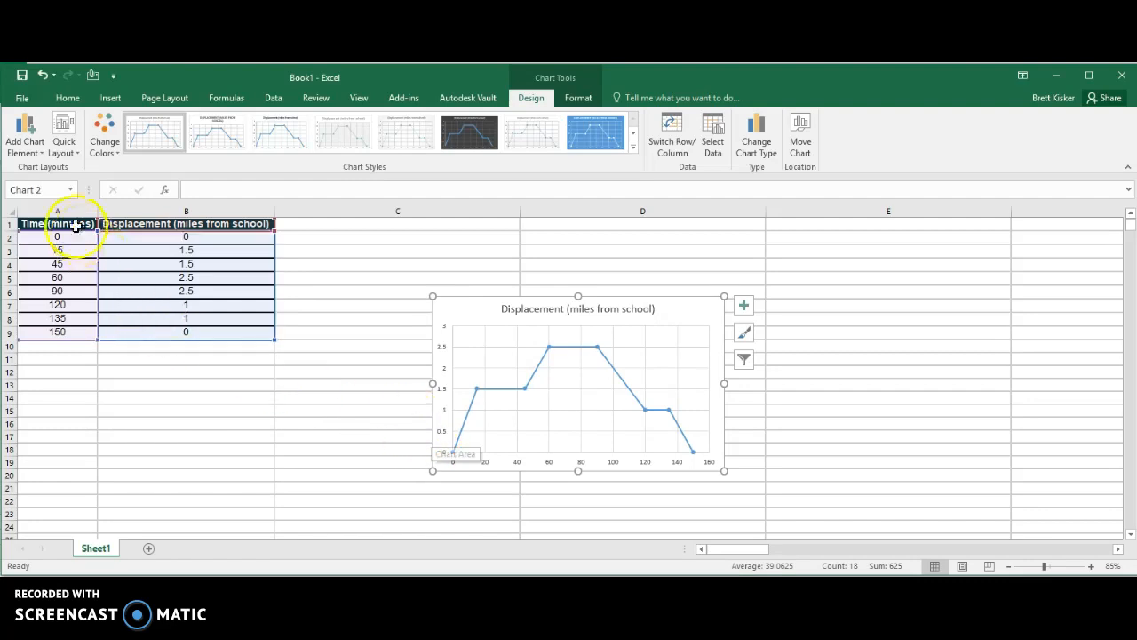
# Title the horizontal axis Time (minutes)
pyautogui.click(25, 138)
pyautogui.write('T')
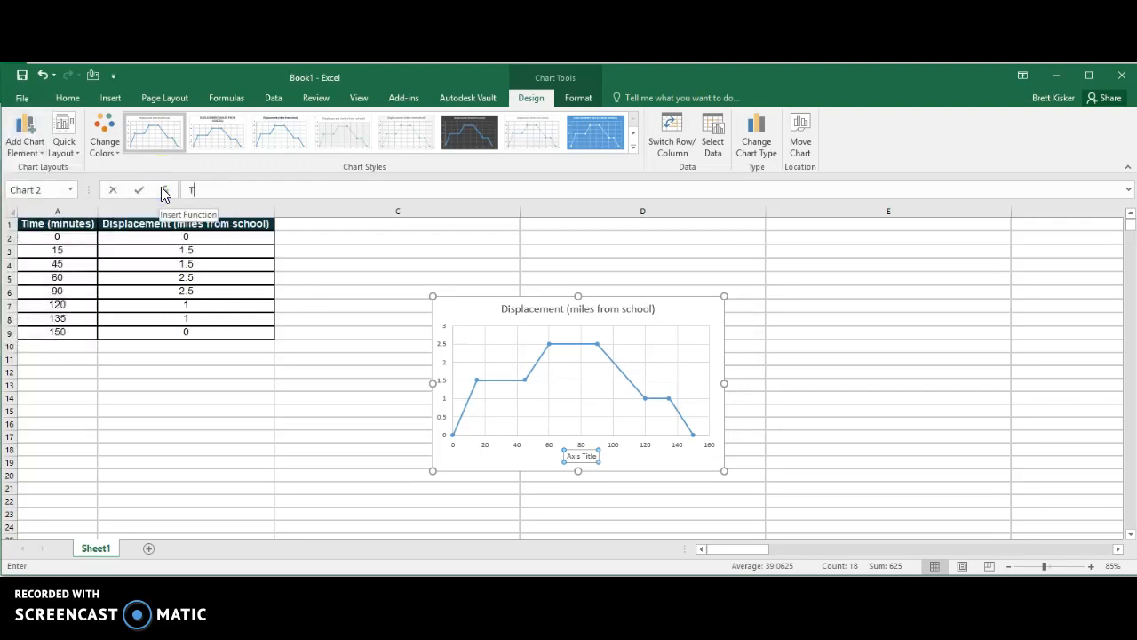
pyautogui.write('ime (minutes')
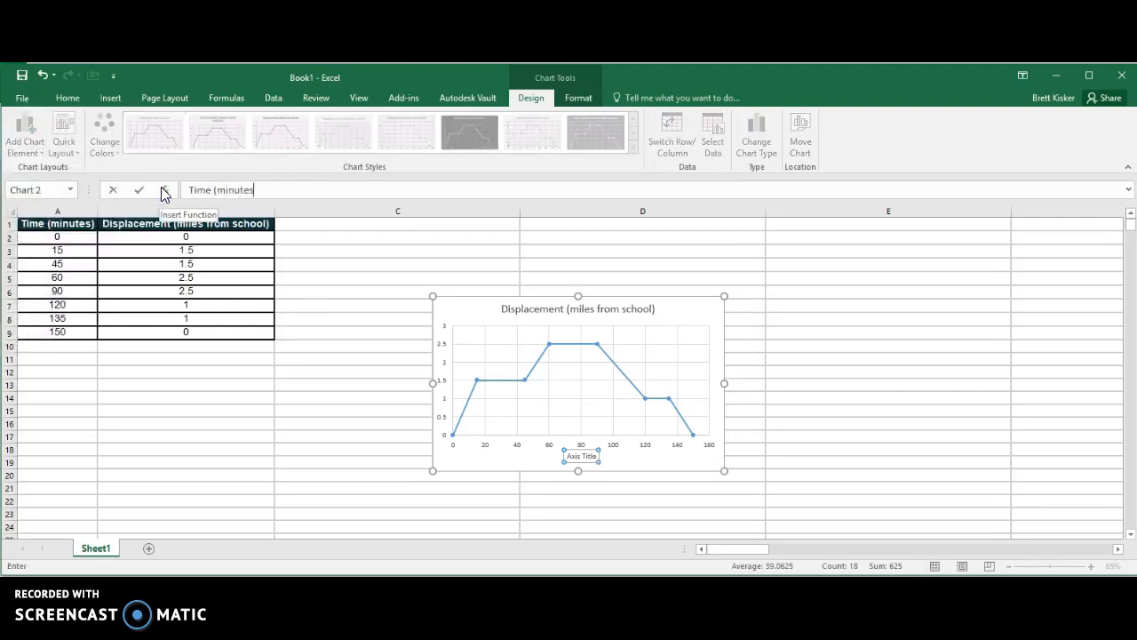
pyautogui.press('enter')
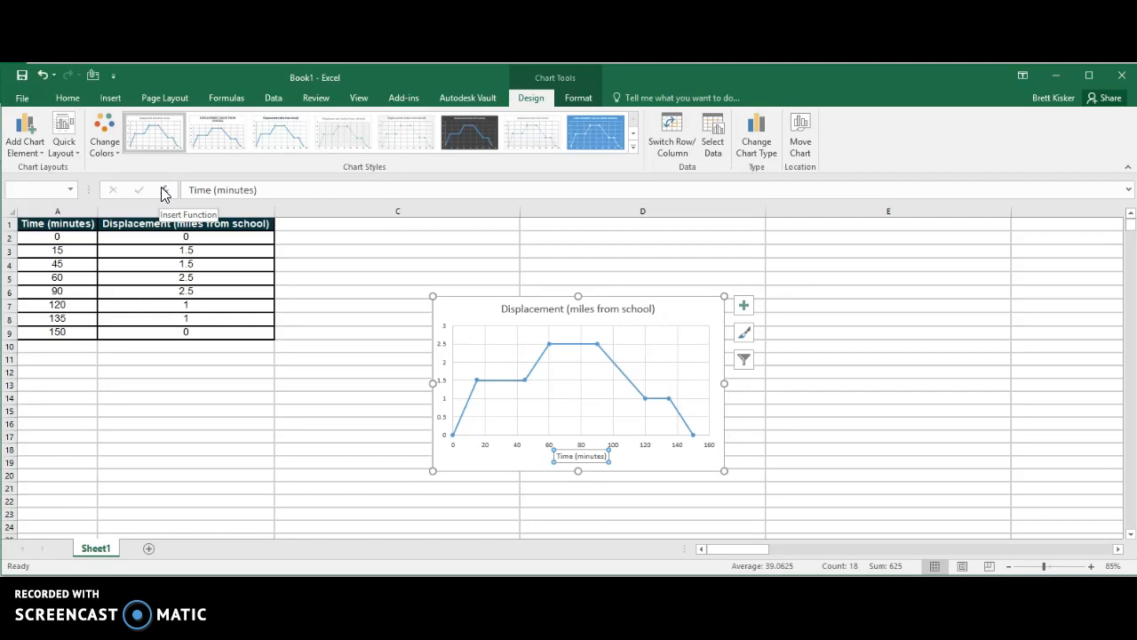
# Add a vertical axis title for displacement and extend the chart title with vs. Time (minutes)
pyautogui.click(25, 138)
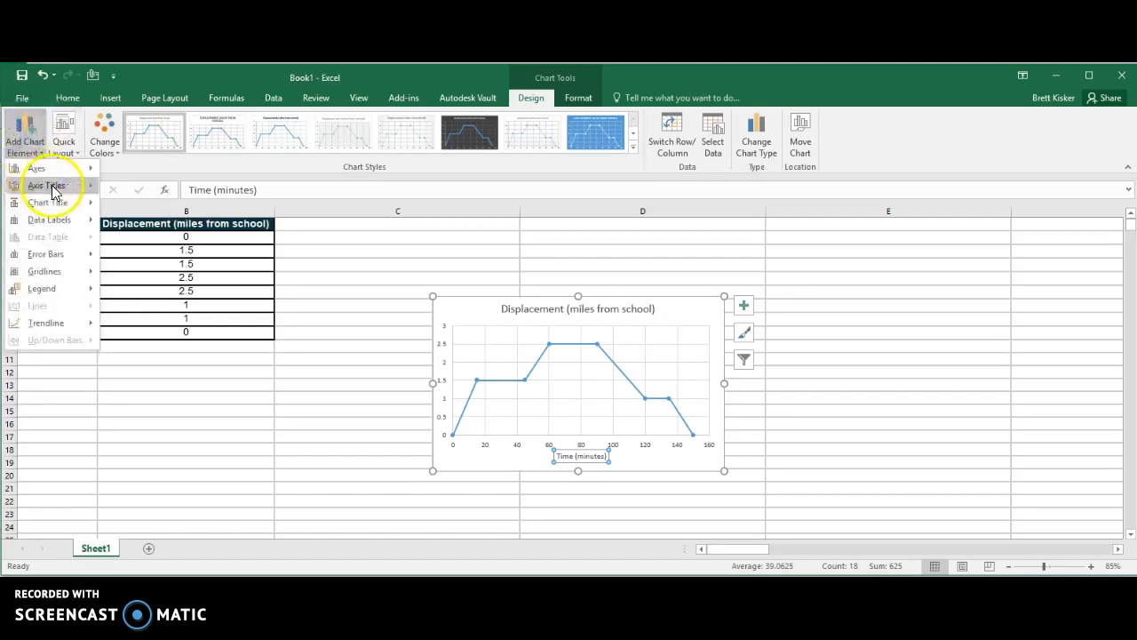
pyautogui.click(46, 185)
pyautogui.write(' vs. Time')
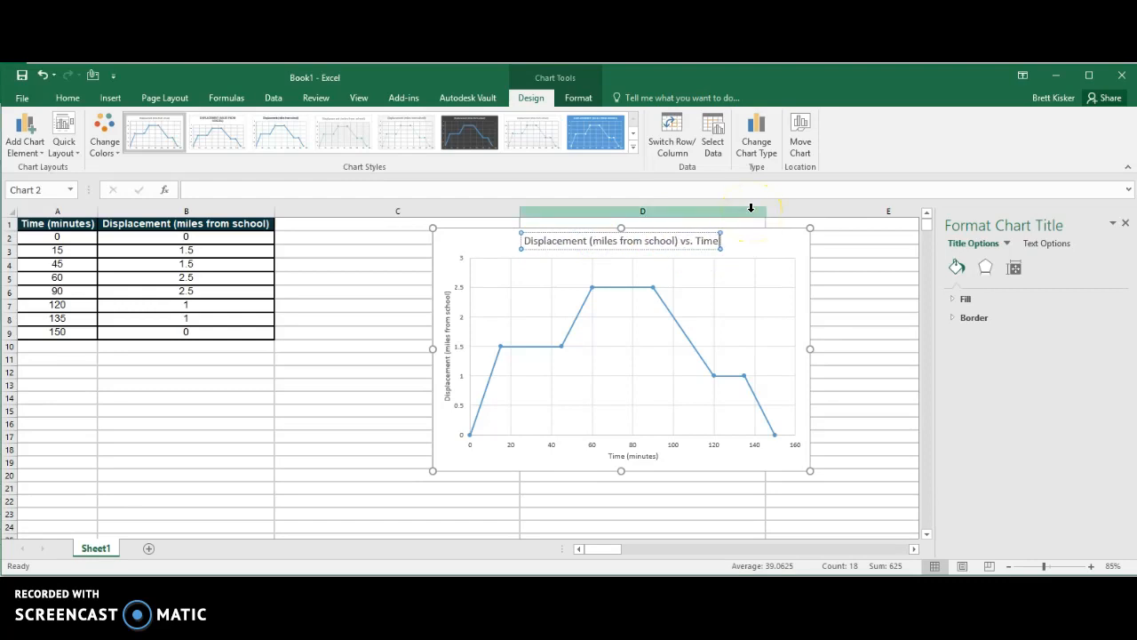
pyautogui.write('(minutes')
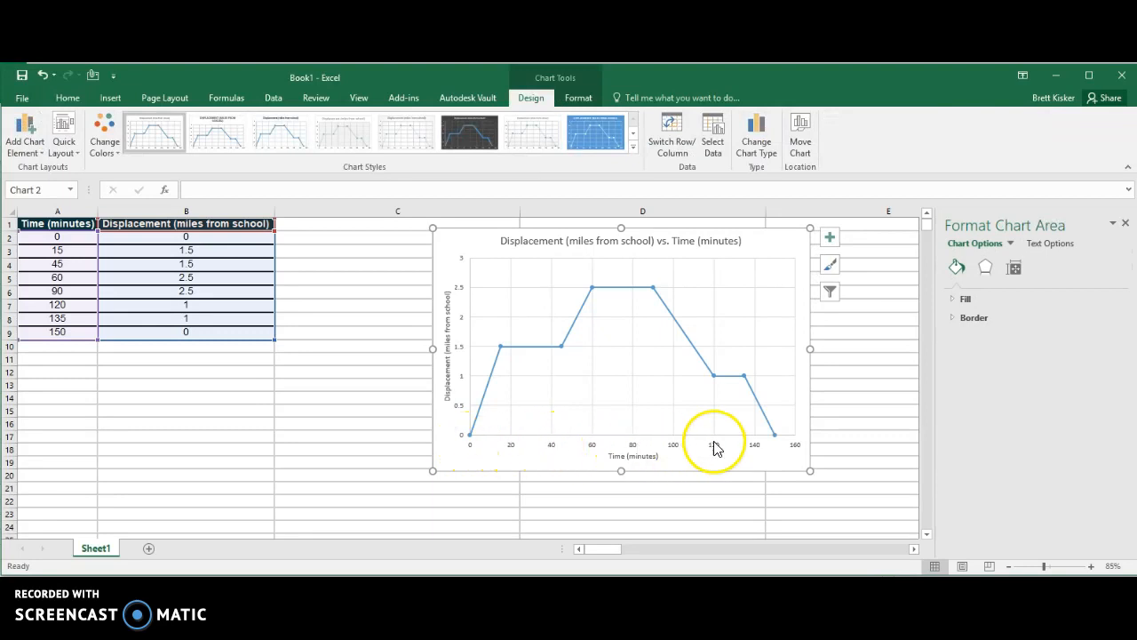
pyautogui.moveTo(471, 440)
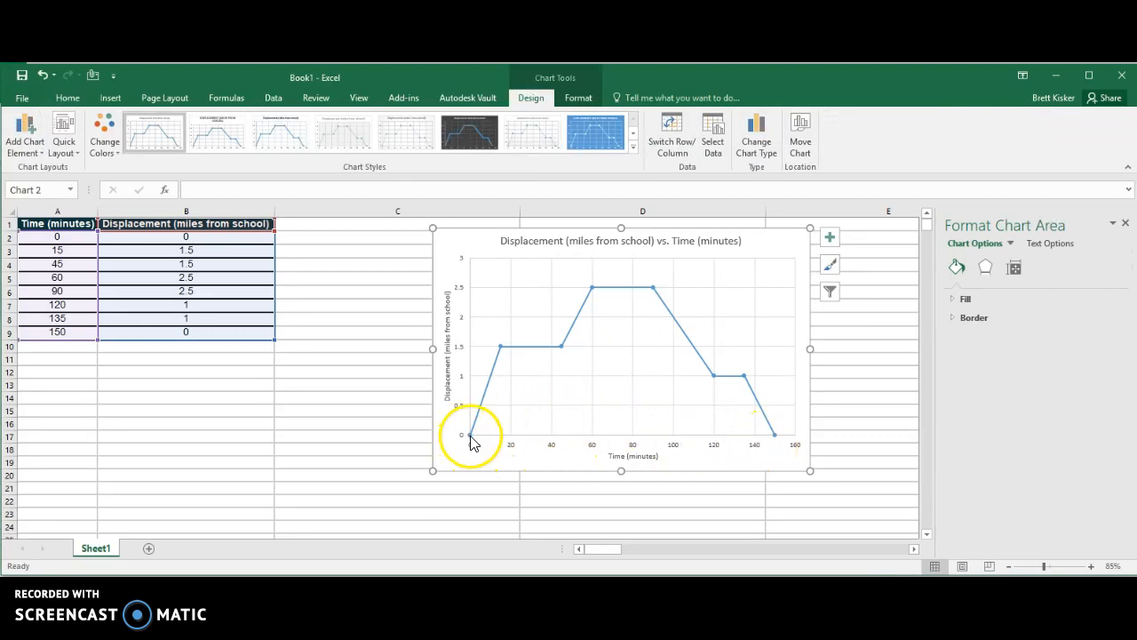
pyautogui.moveTo(514, 455)
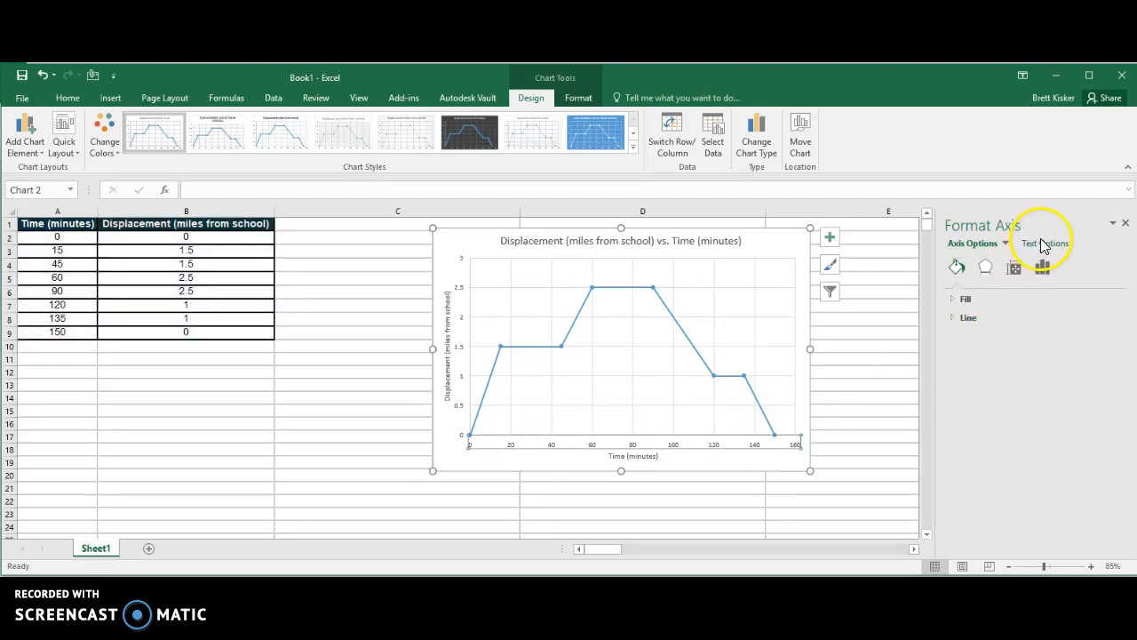
# Set the horizontal axis Major units to 15 in Format Axis > Axis Options
pyautogui.click(1044, 242)
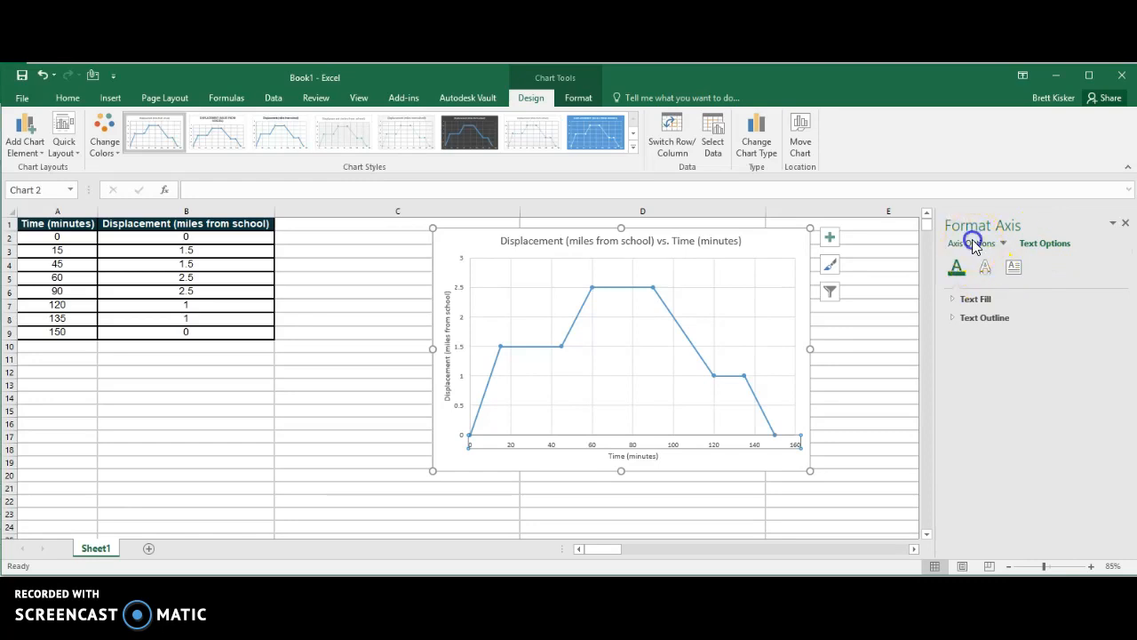
pyautogui.click(966, 242)
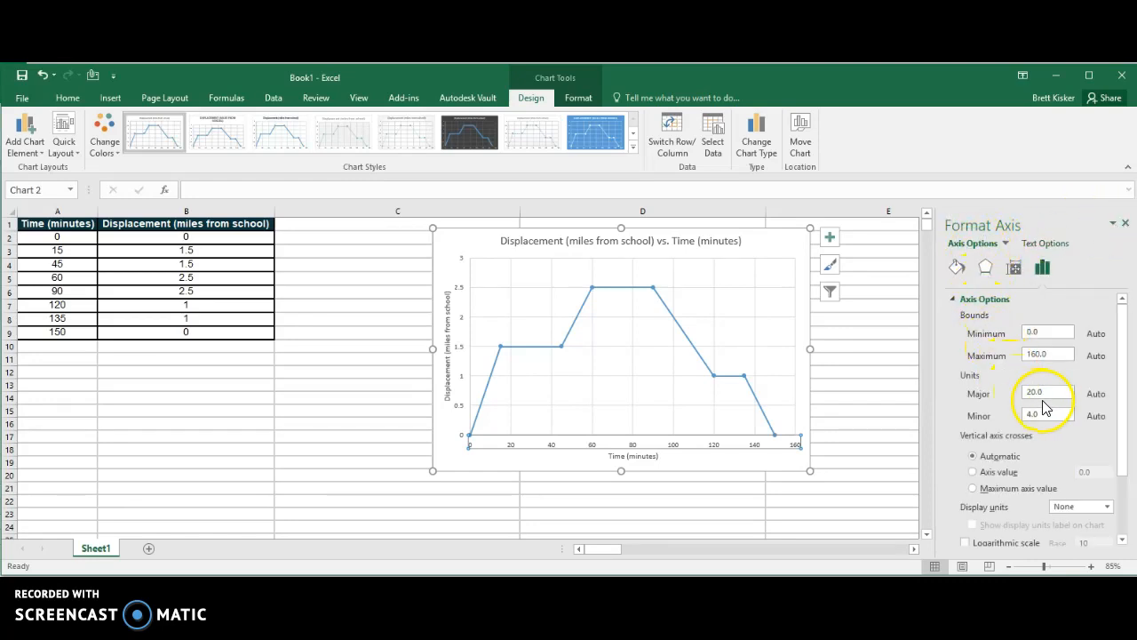
pyautogui.click(1047, 393)
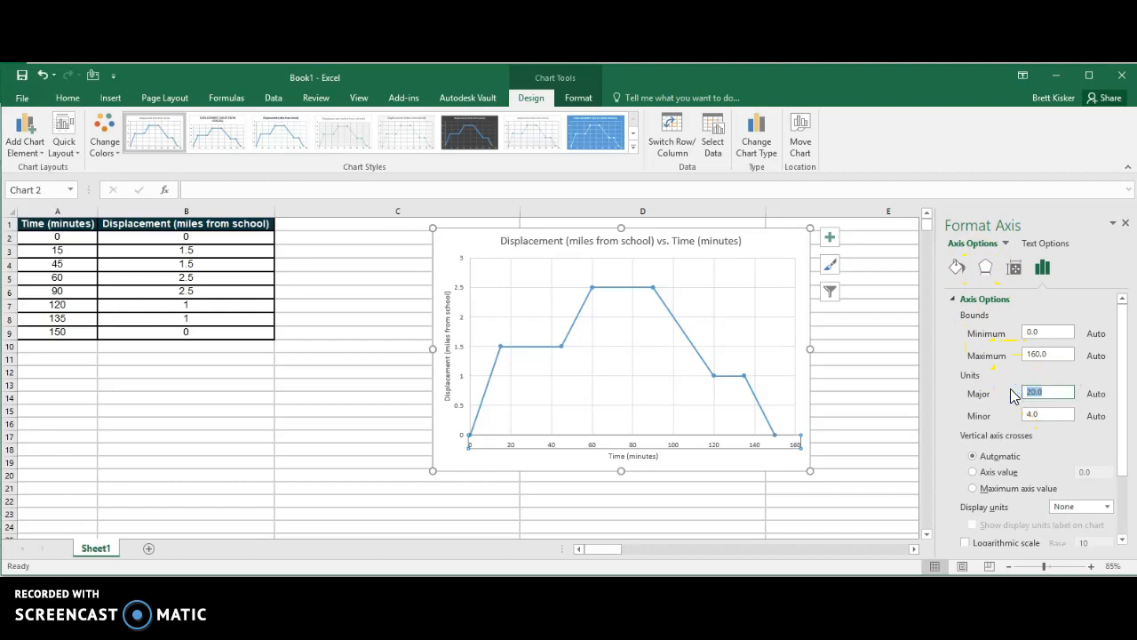
pyautogui.write('15')
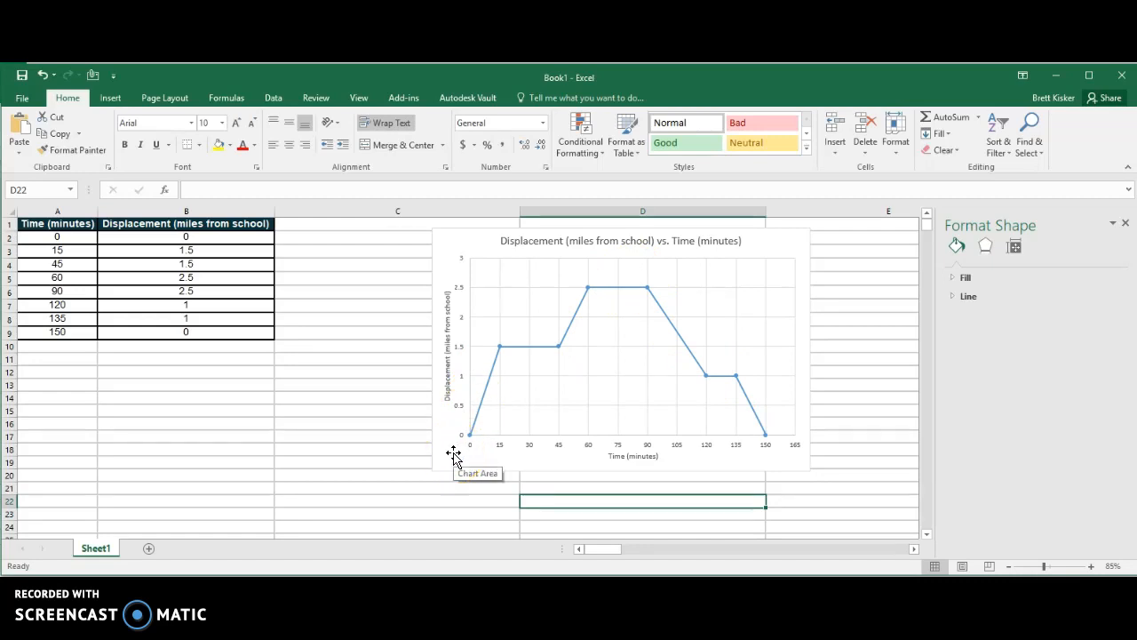
pyautogui.moveTo(288, 488)
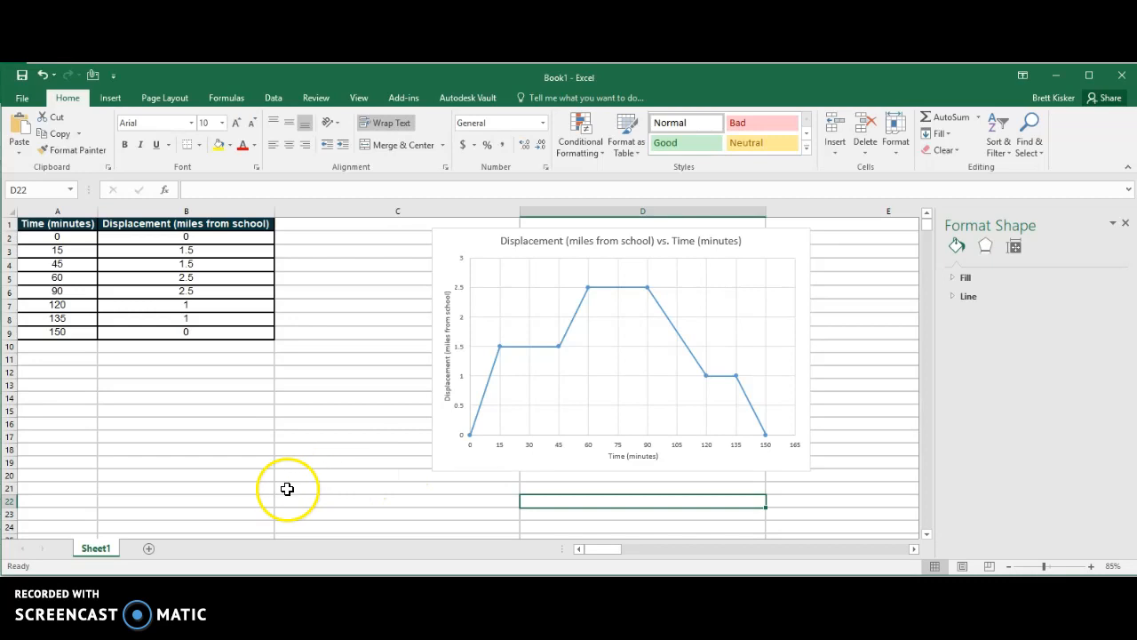